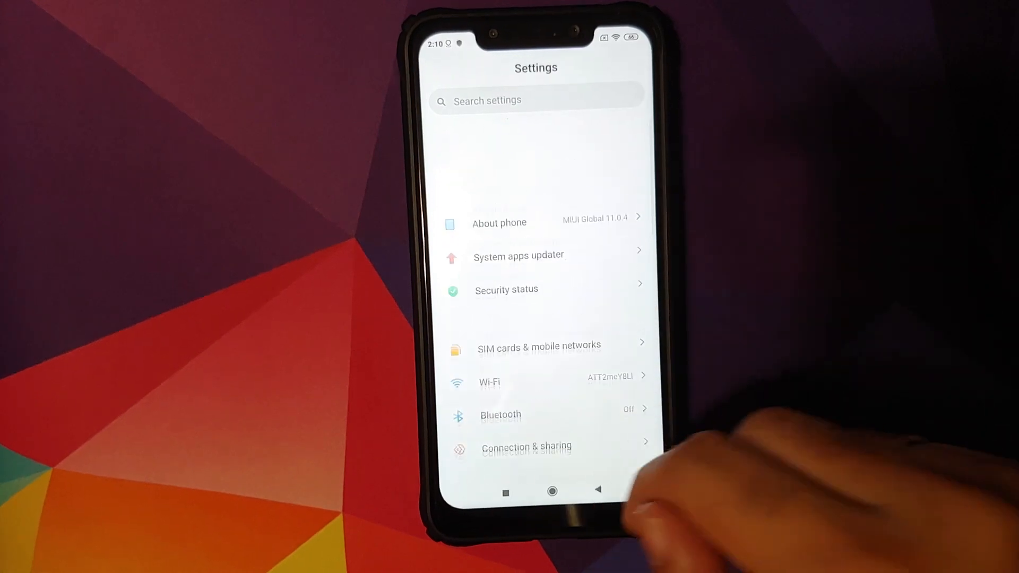
Check for system updates from About phone, finding none for MIUI 11.0.4.0 Stable
left_click(498, 222)
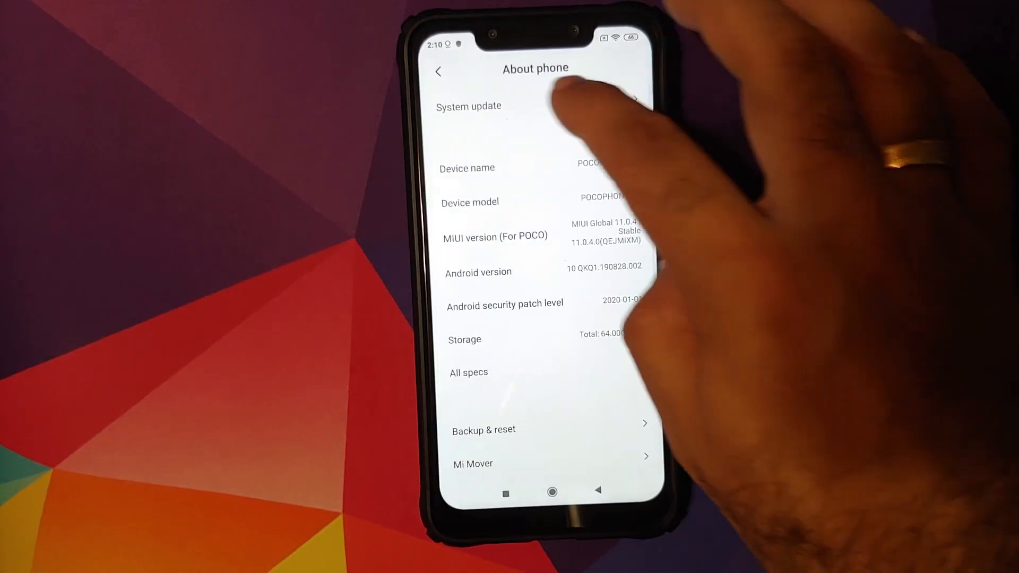
left_click(468, 107)
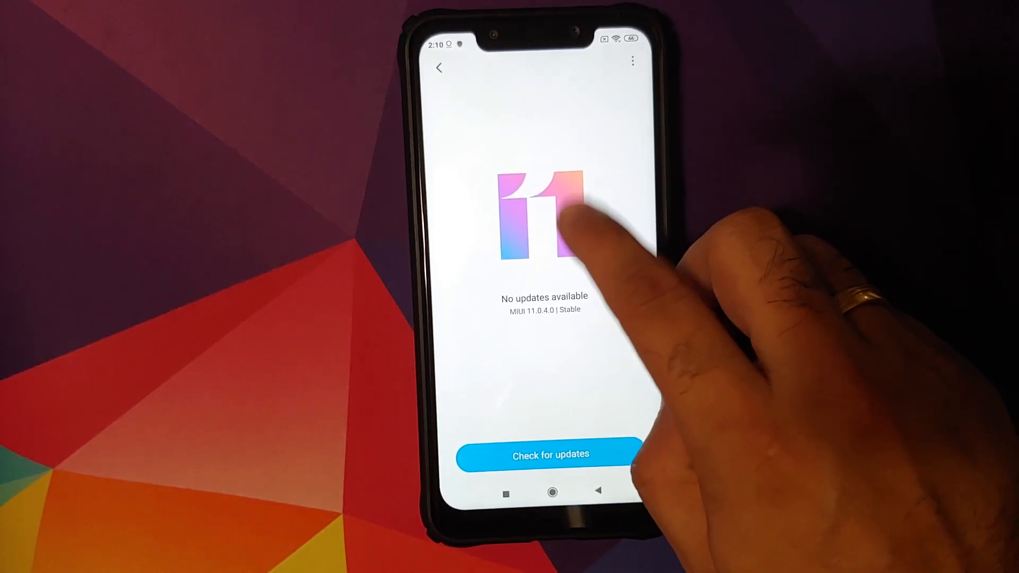
mouse_move(565, 234)
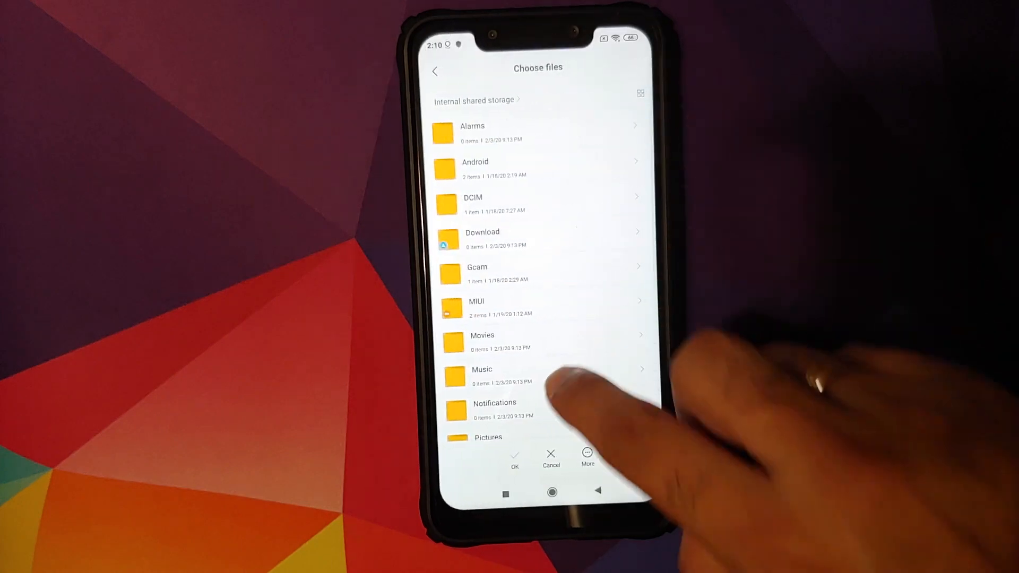
Scroll the file list to pick the MIUI 11.0.5 ROM zip as the update package
scroll("up", 3)
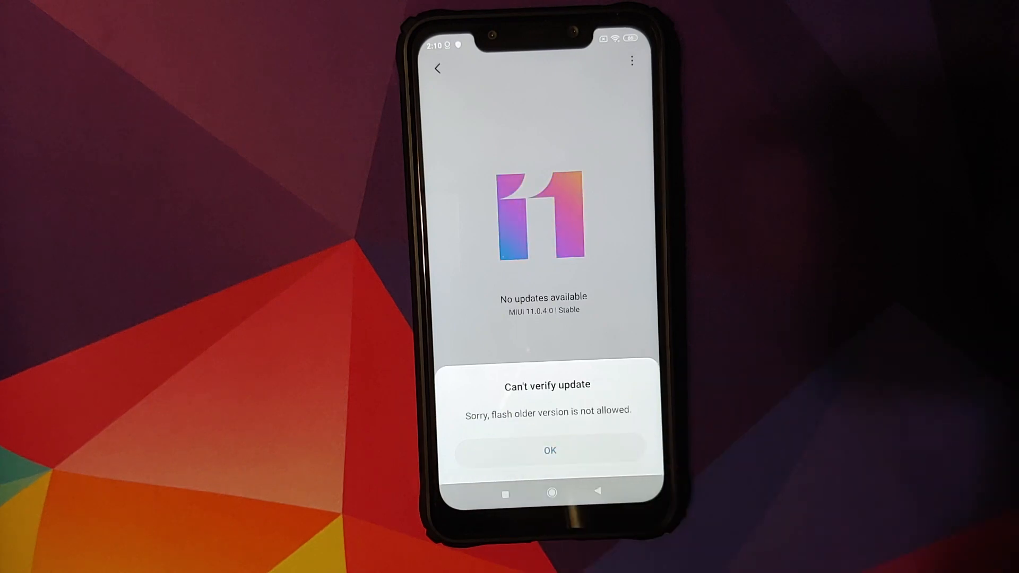
Dismiss the 'Can't verify update' notice and return to the home screen
left_click(550, 450)
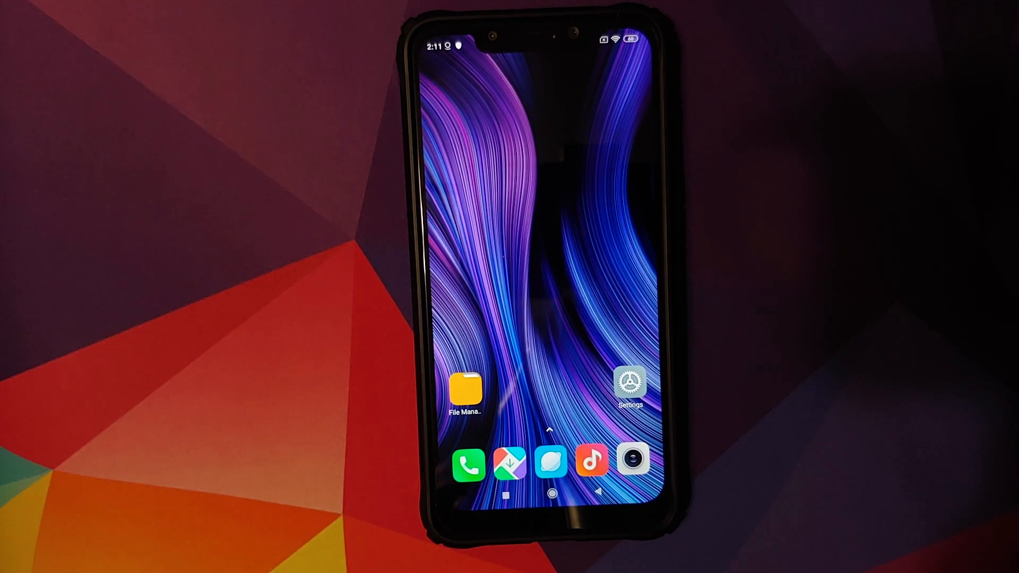
Confirm the Magisk v20.3 and MIUI Global 11.0.5.0 zips in File Manager's Archives
left_click(465, 391)
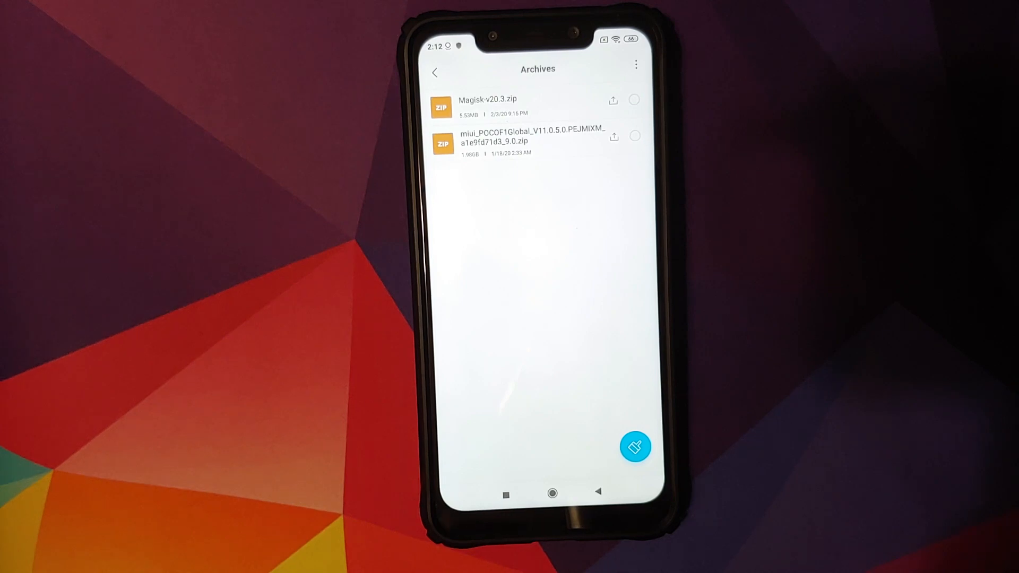
left_click(552, 493)
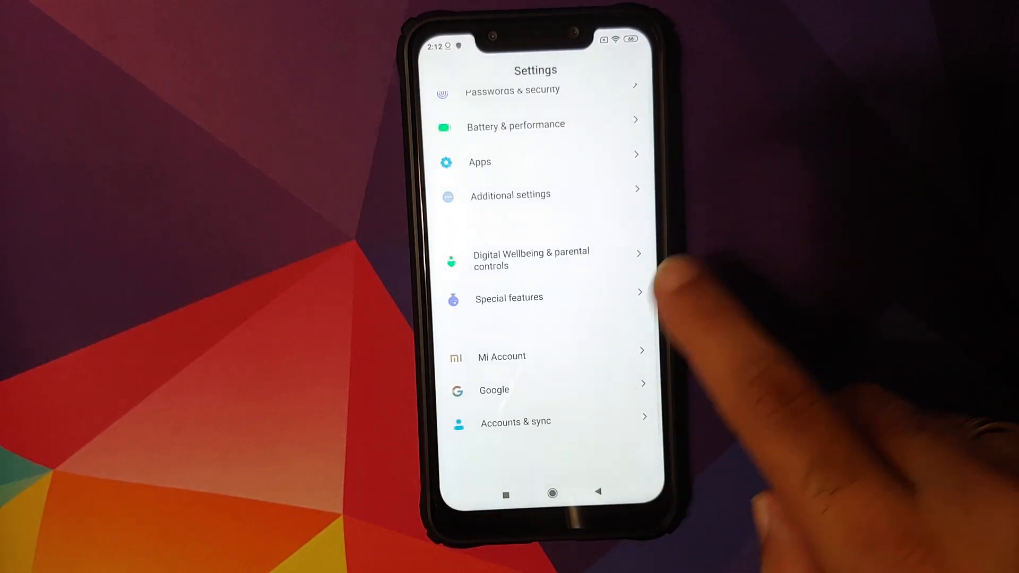
Review the accounts under Accounts & sync before rebooting into TWRP 3.3.0-0
left_click(515, 422)
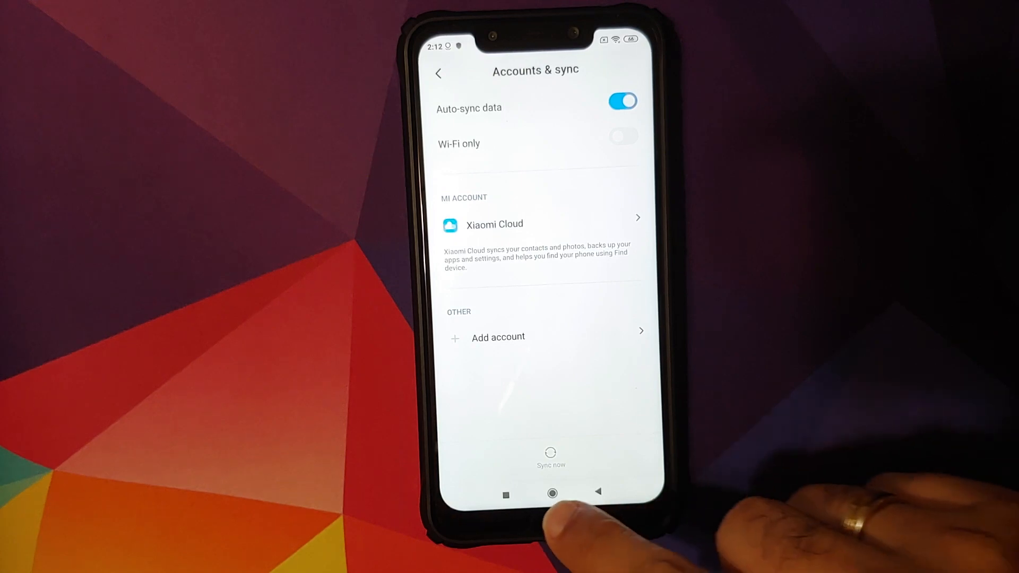
left_click(552, 493)
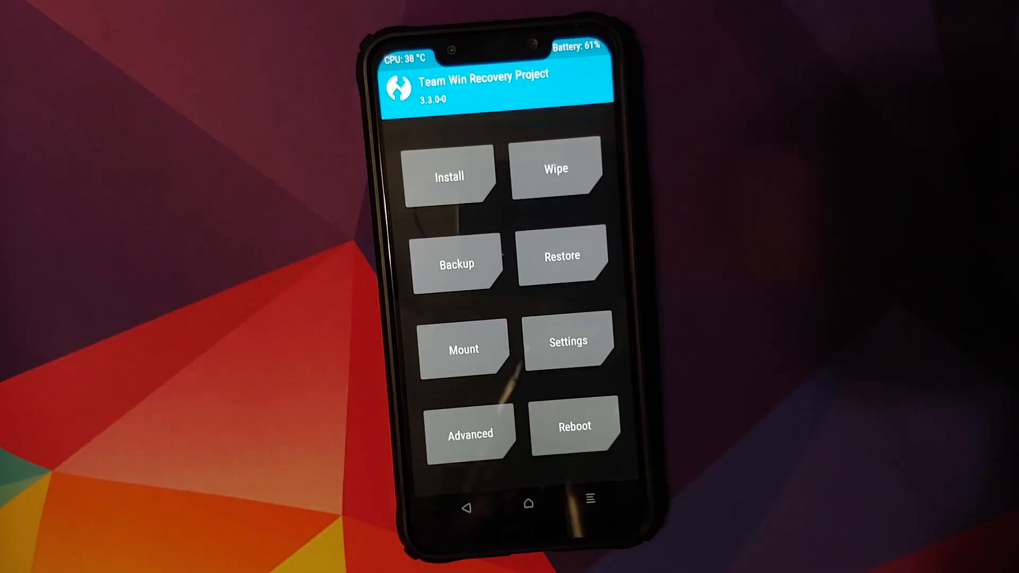
Factory reset in TWRP, then browse the installer to /sdcard
left_click(555, 169)
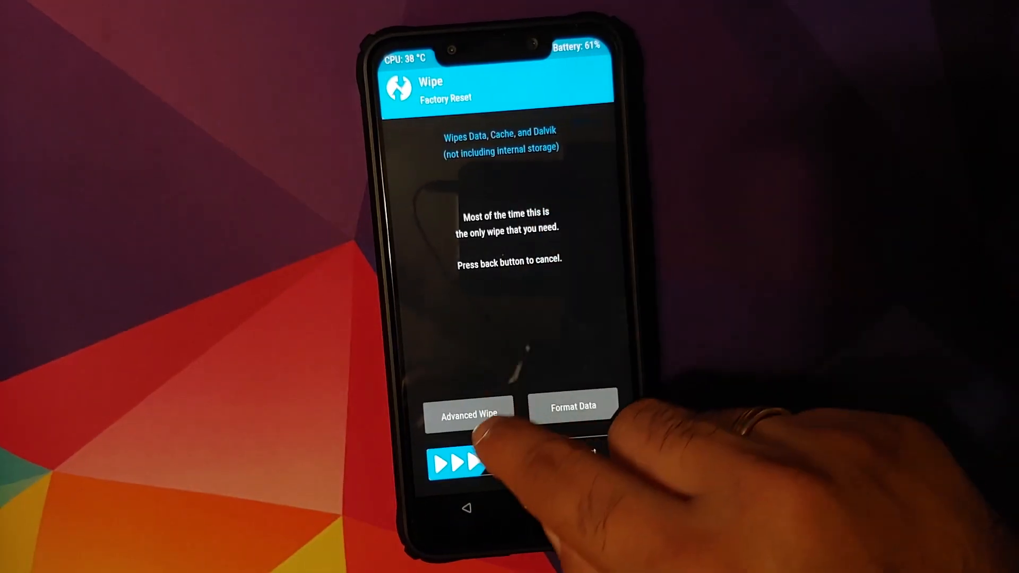
left_click(468, 412)
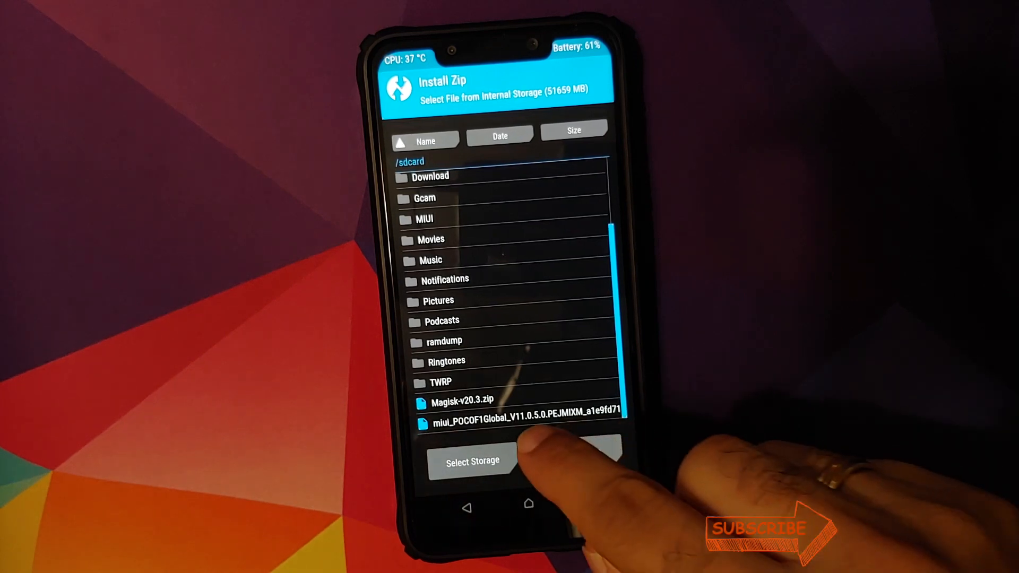
Queue miui_POCOF1Global_V11.0.5.0 zip and confirm the flash
left_click(513, 424)
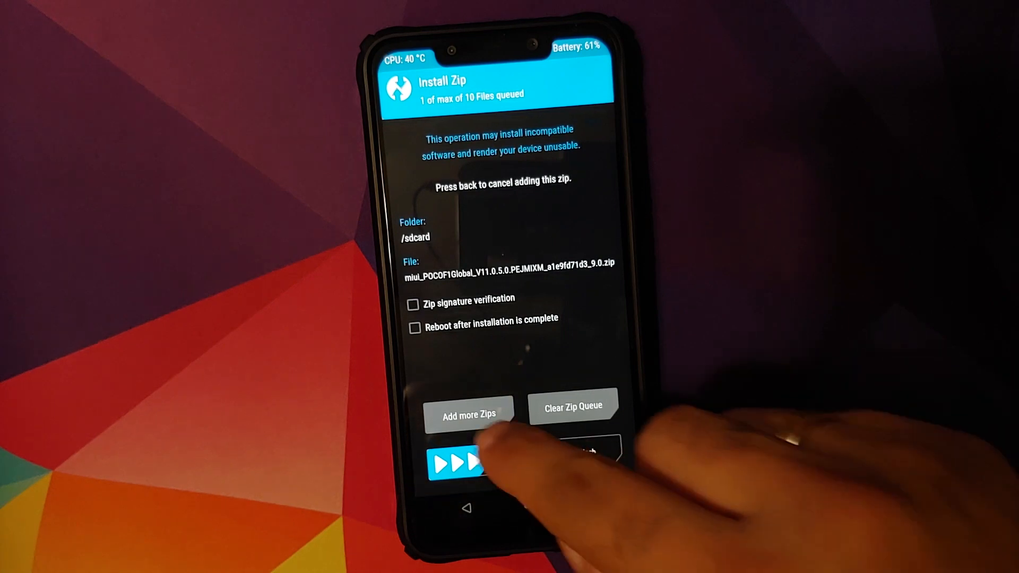
left_click(468, 414)
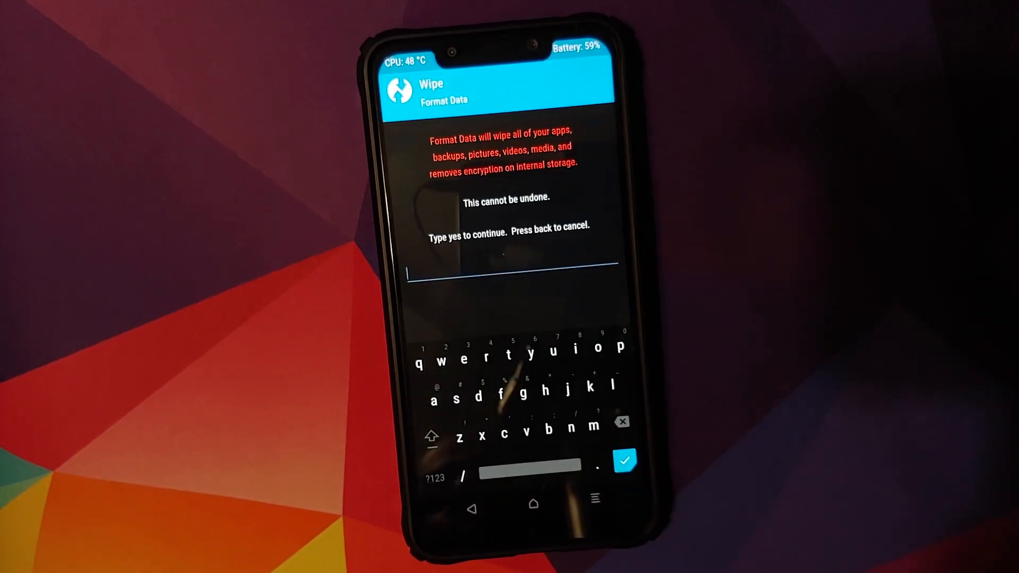
Confirm Format Data by entering 'yes', wiping apps, media and encryption
type("yes")
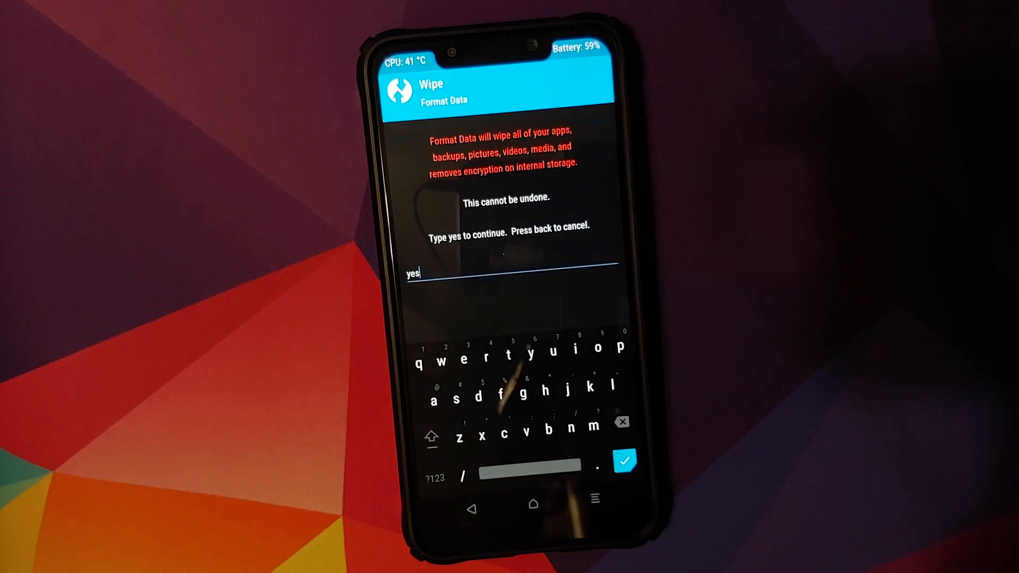
left_click(625, 461)
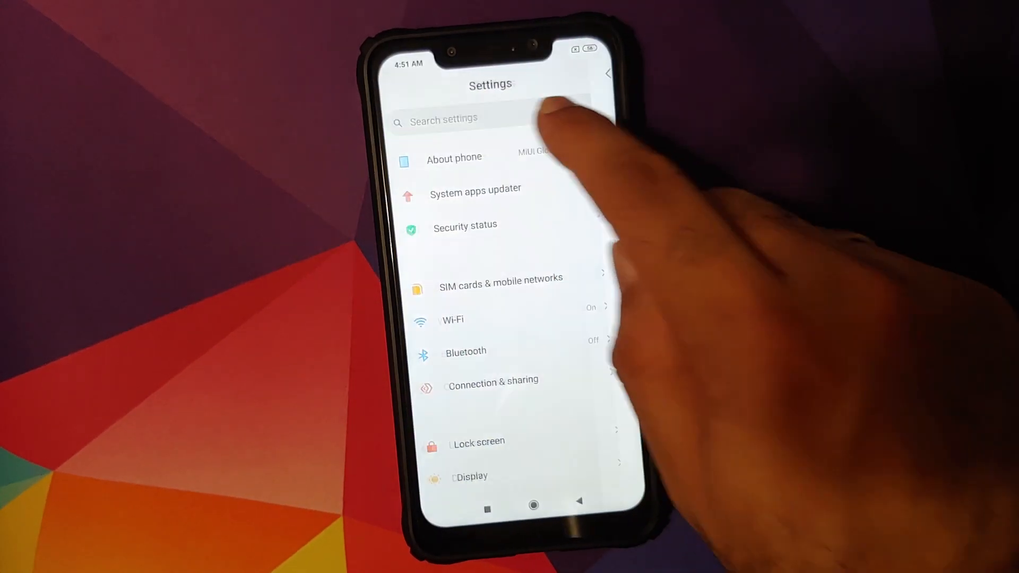
Open About phone to verify MIUI Global 11.0.5.0 Stable on Android 9
left_click(454, 157)
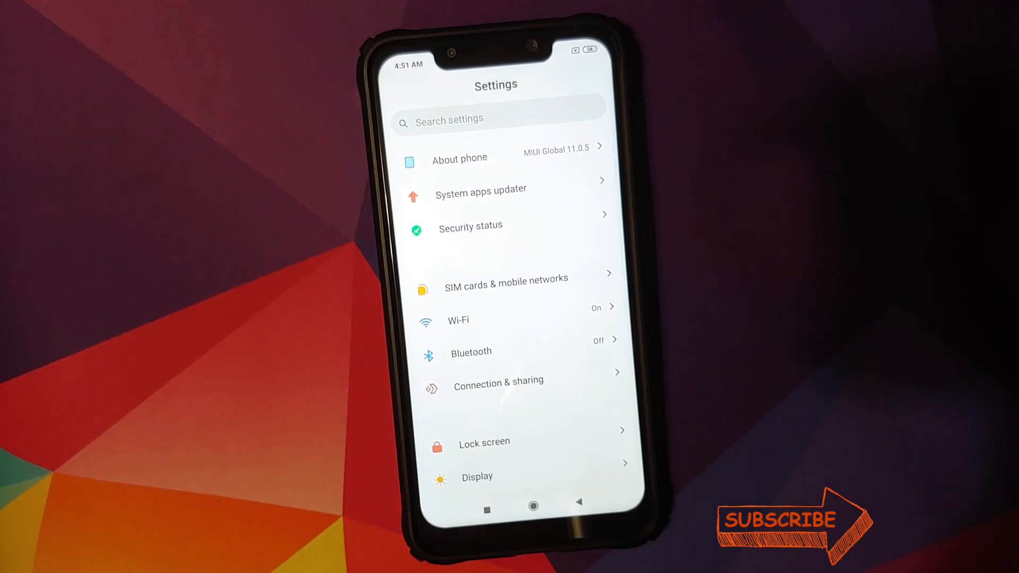
left_click(459, 158)
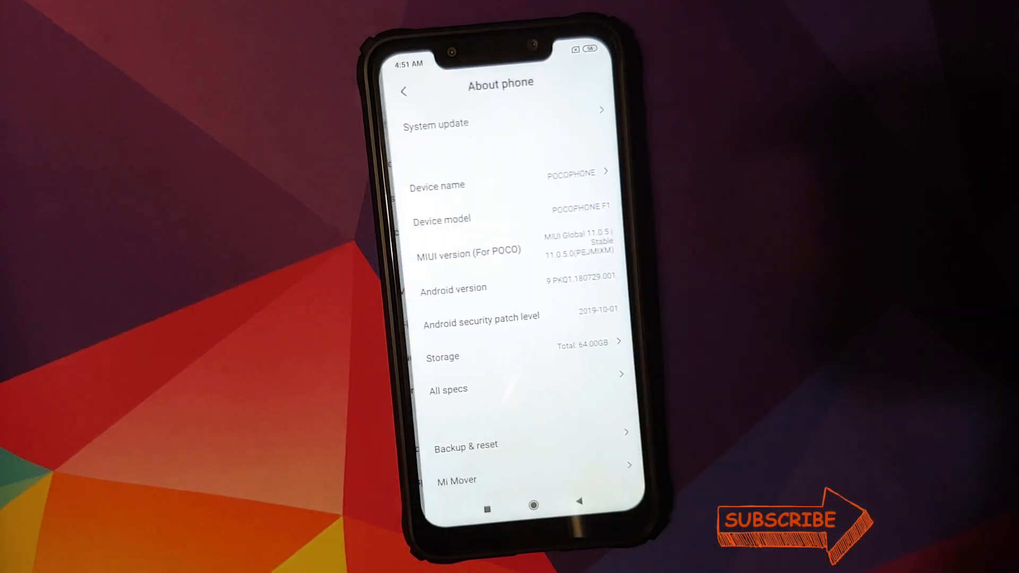